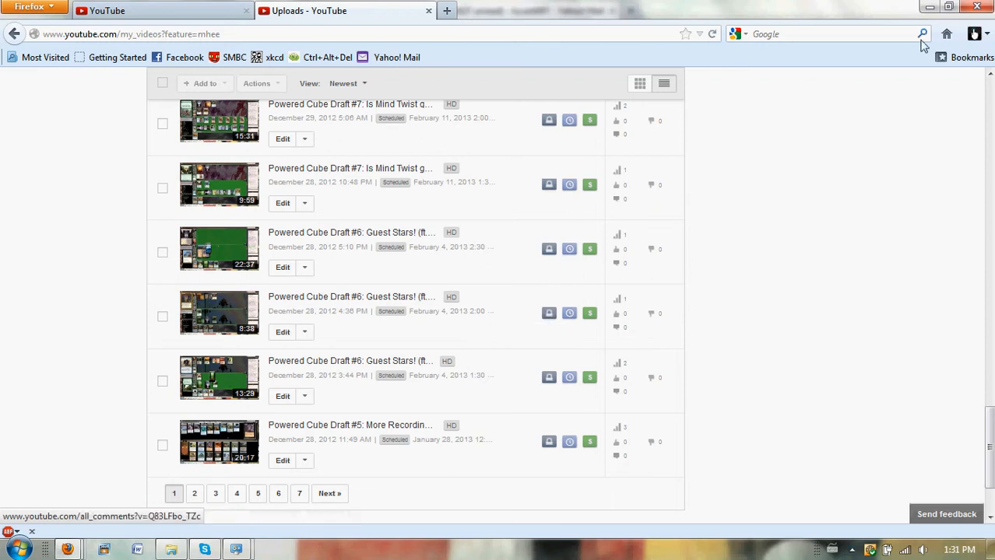
- Scroll the Video Manager uploads list before bringing up the account menu
scroll("down", 3)
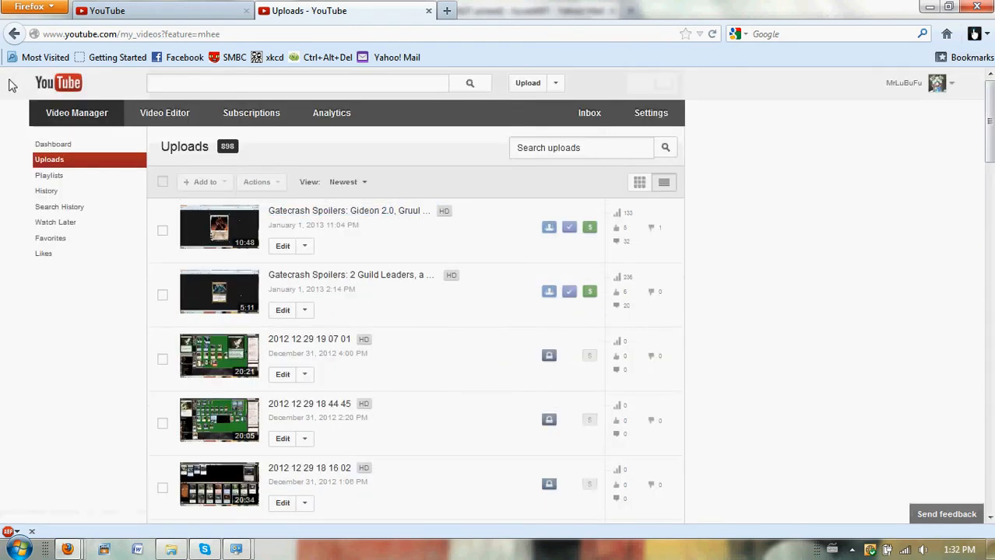
mouse_move(371, 158)
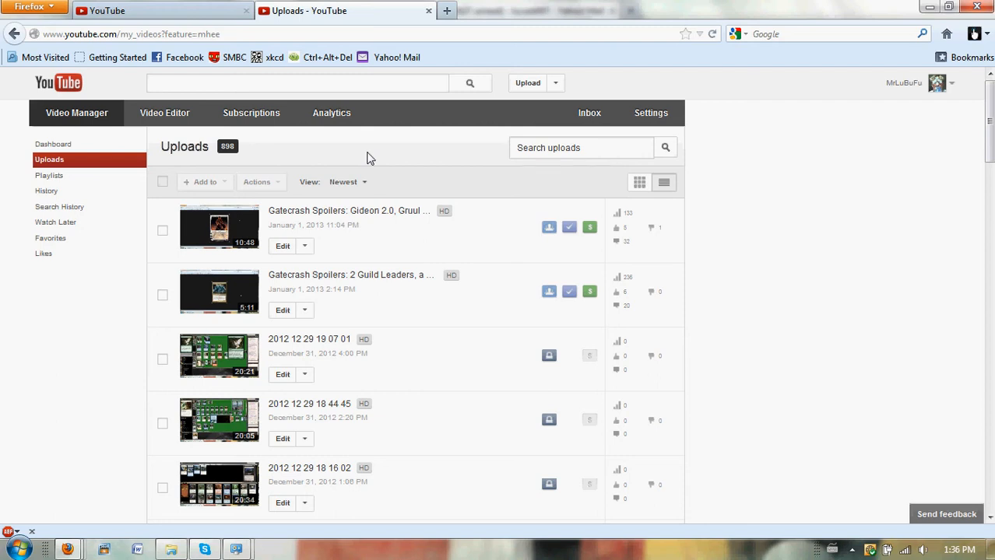
mouse_move(940, 62)
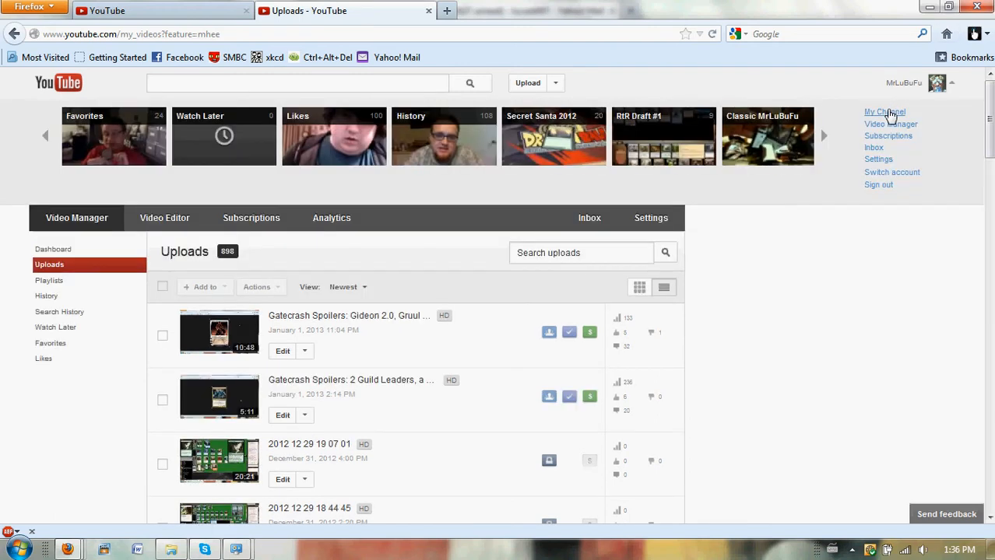
- Go to the MrLuBuFu channel page and select its featured New Phyrexia Fat Pack video area
left_click(884, 112)
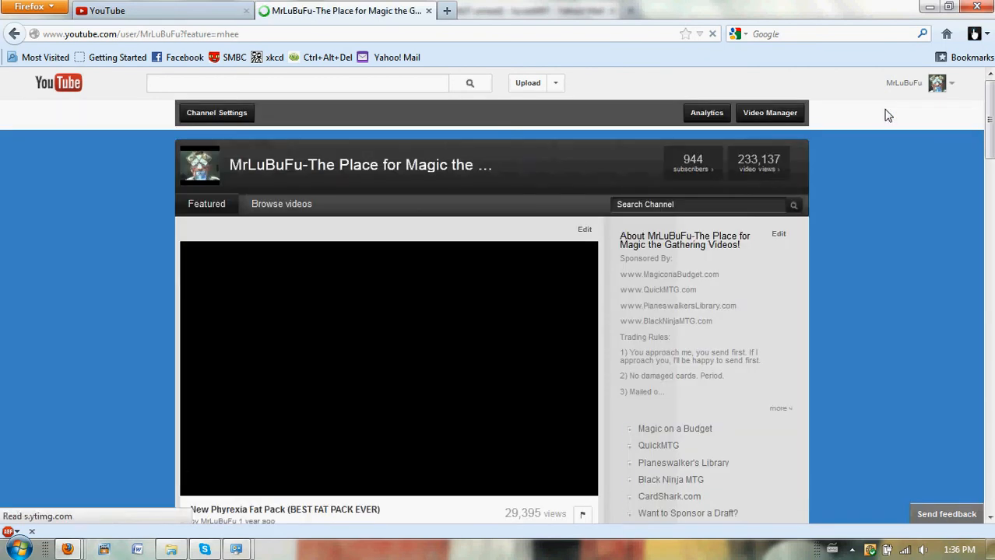
left_click(388, 367)
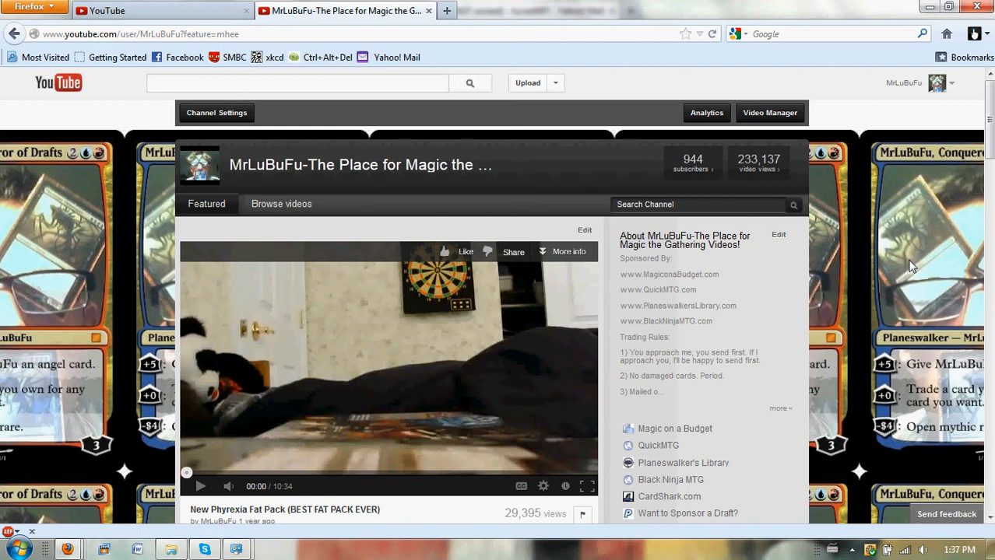
mouse_move(894, 255)
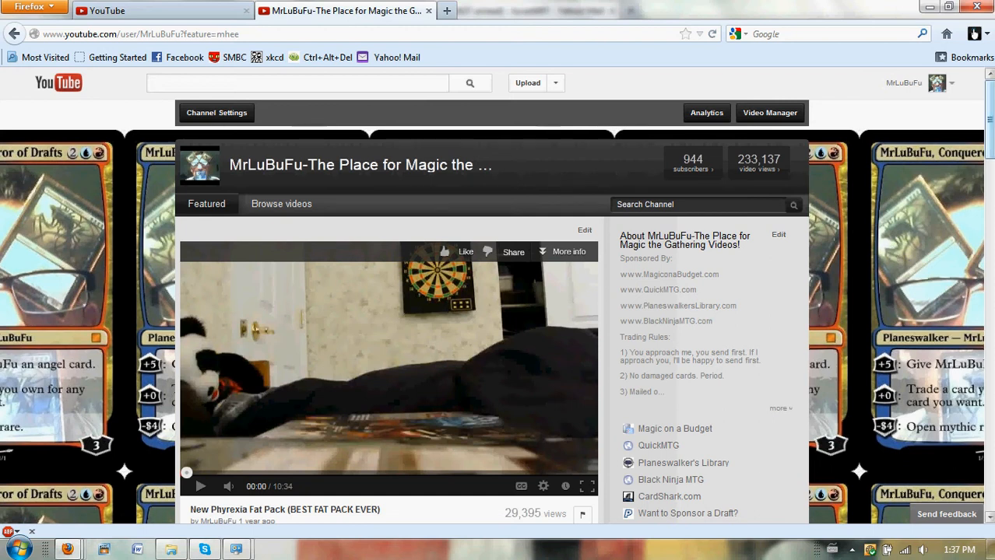
- Scroll the channel page past the Gatecrash spoilers to the Trade Confirmation uploads and featured playlists
scroll("down", 3)
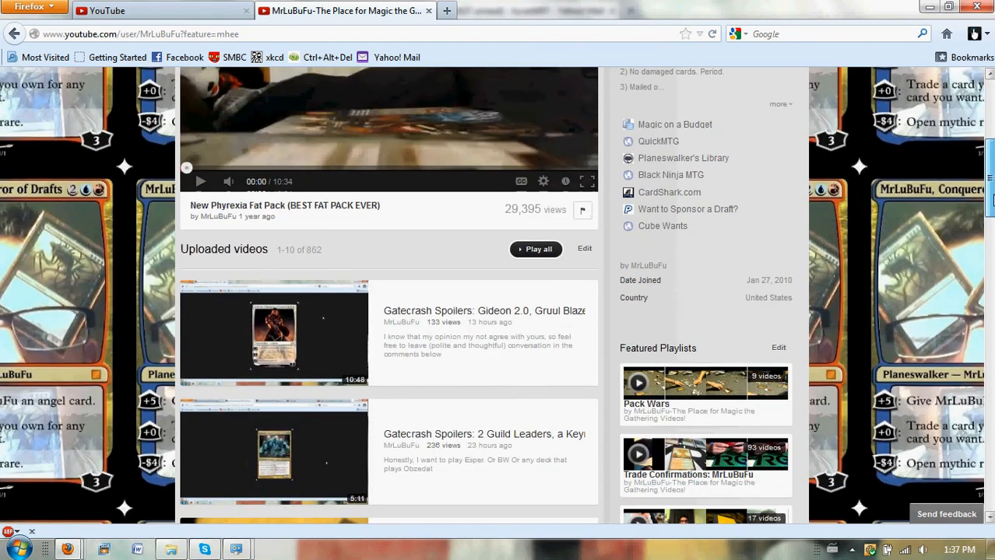
scroll("down", 3)
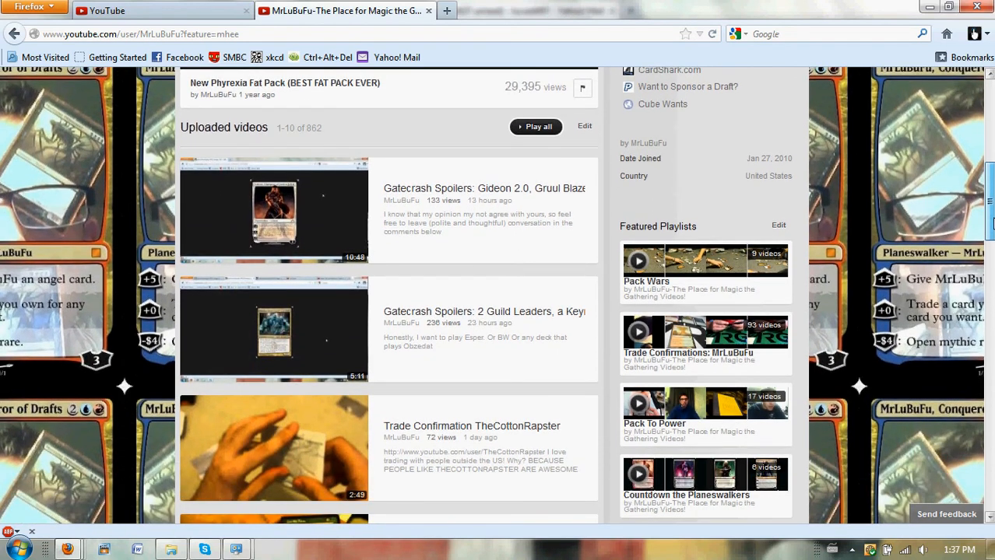
scroll("down", 3)
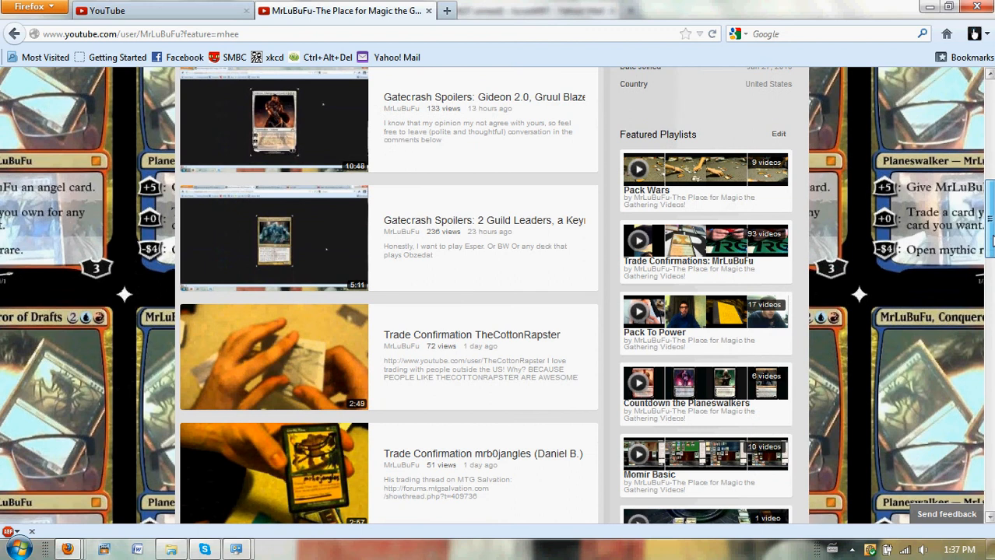
scroll("down", 3)
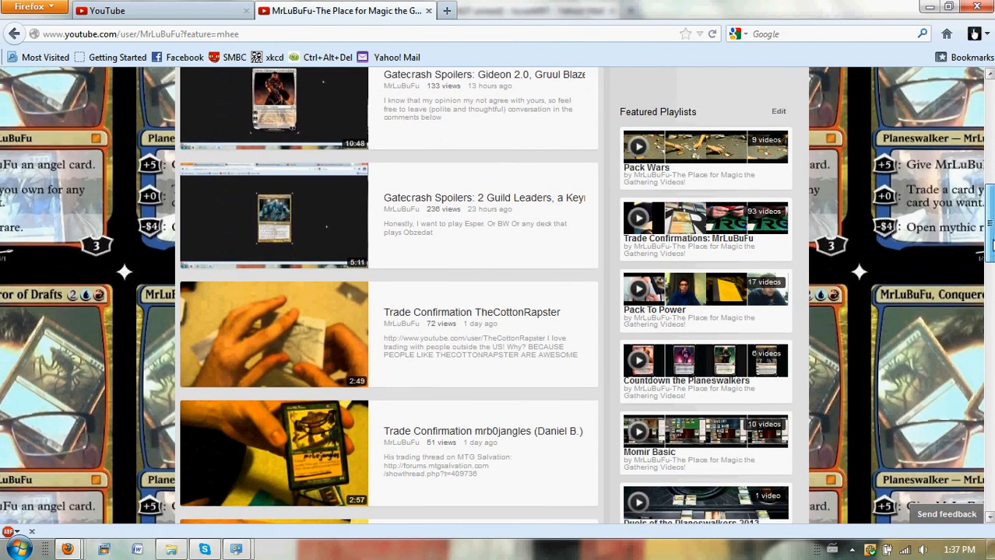
scroll("down", 3)
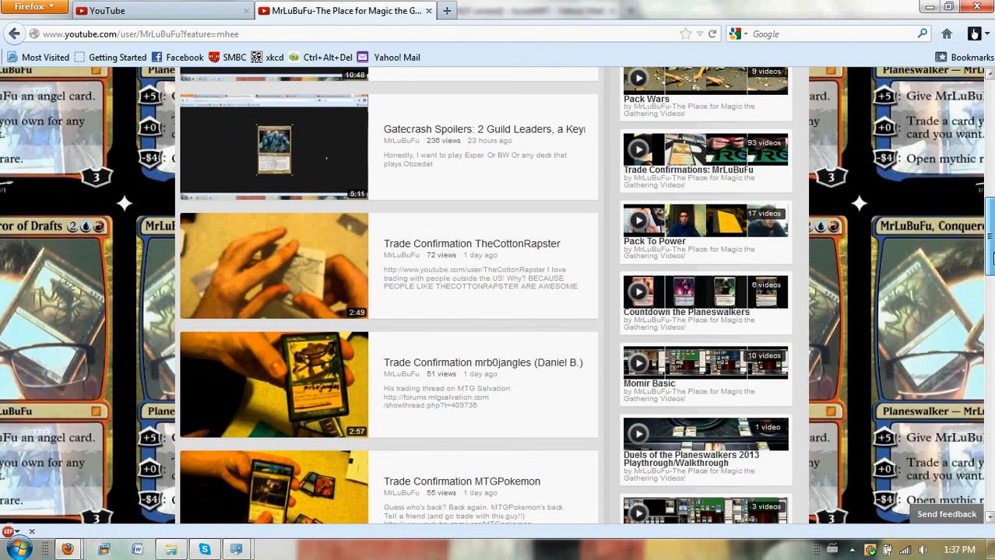
scroll("down", 3)
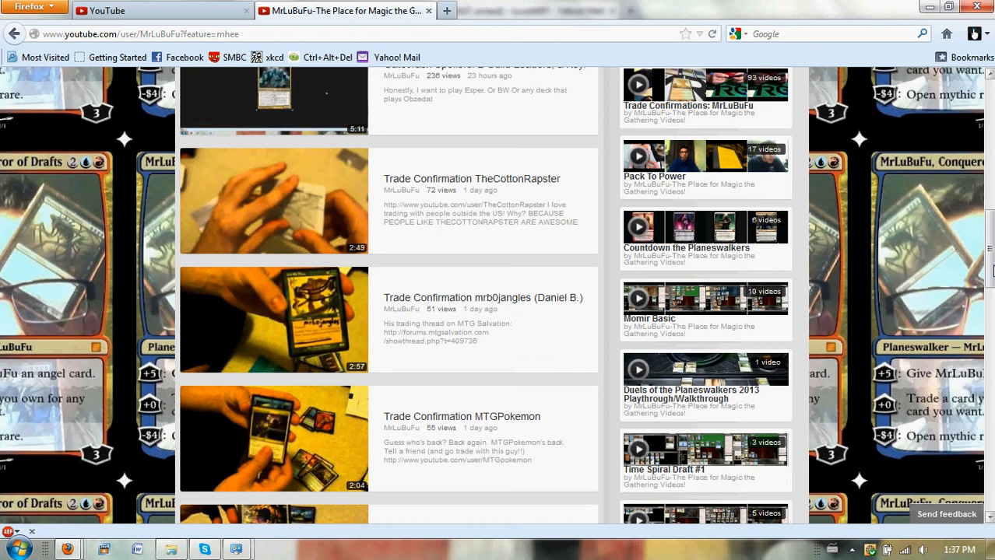
scroll("down", 3)
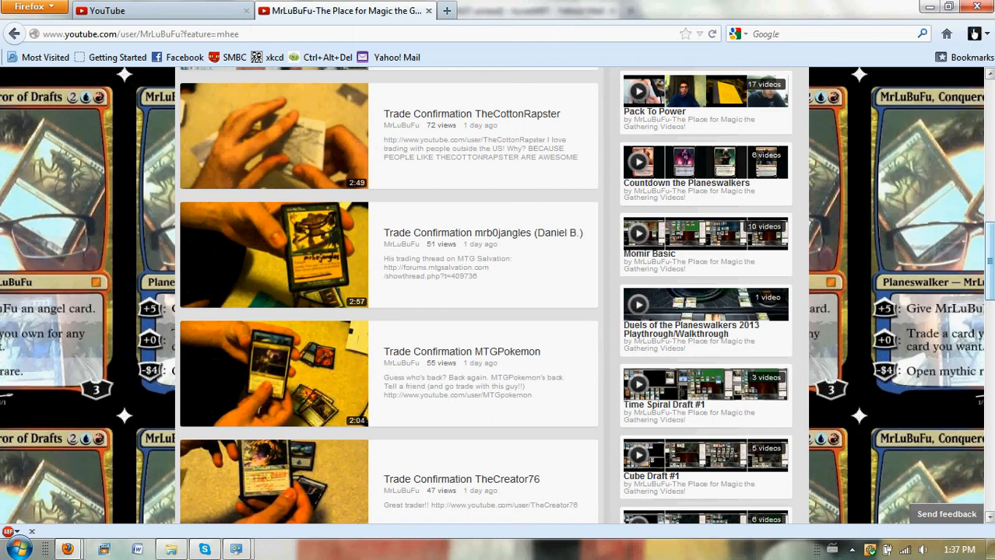
- Scroll to the Powered Cube #2 video, the Load 10 more videos button and Featured Channels, then back up slightly
scroll("down", 3)
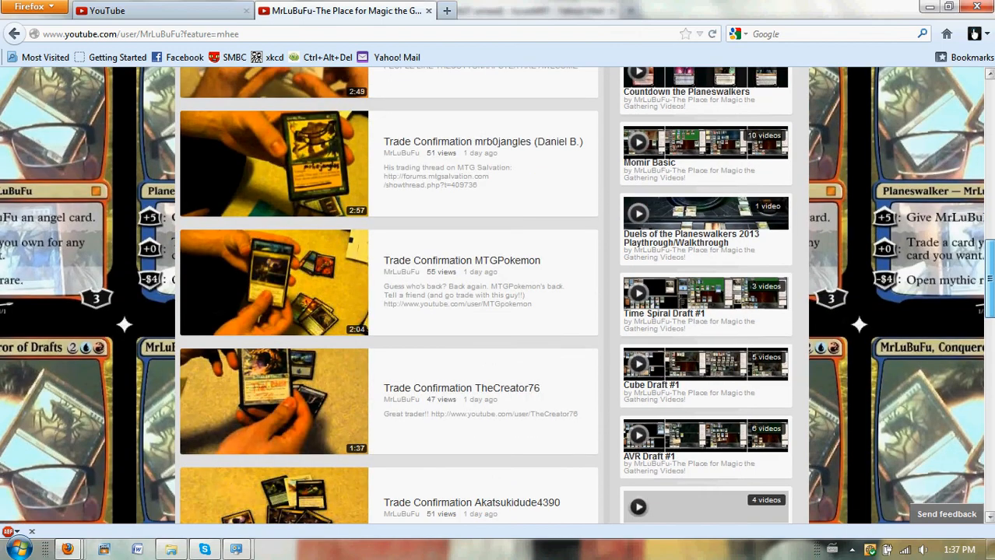
scroll("down", 3)
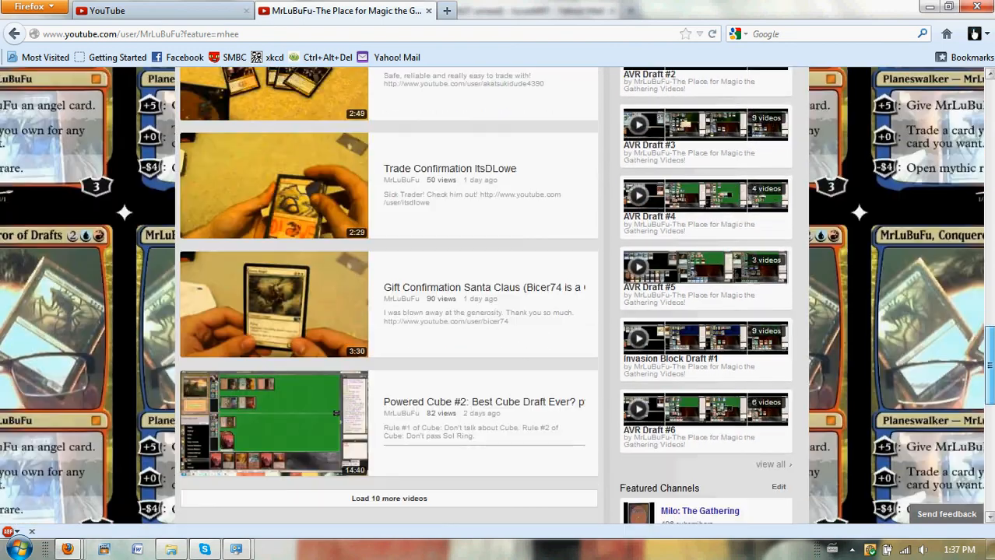
scroll("down", 3)
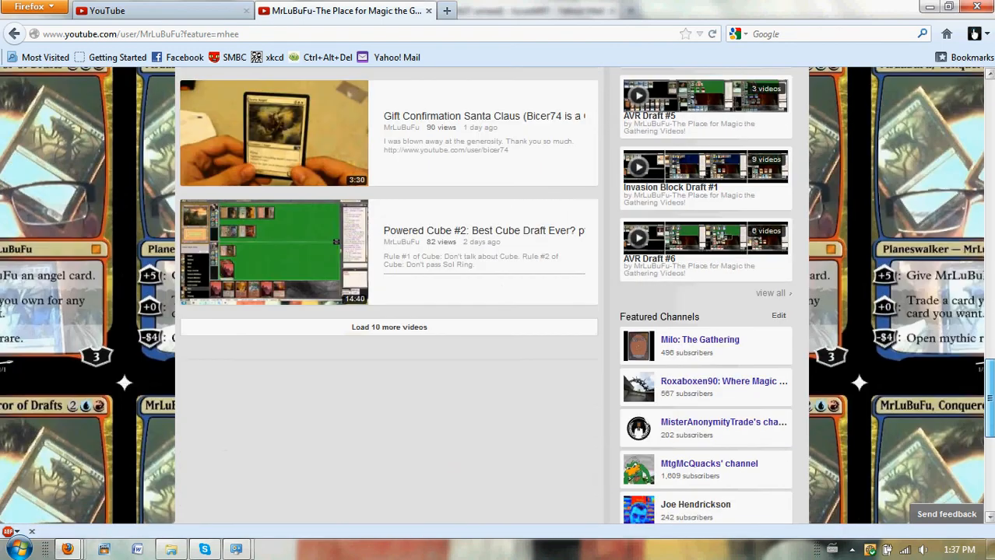
scroll("up", 3)
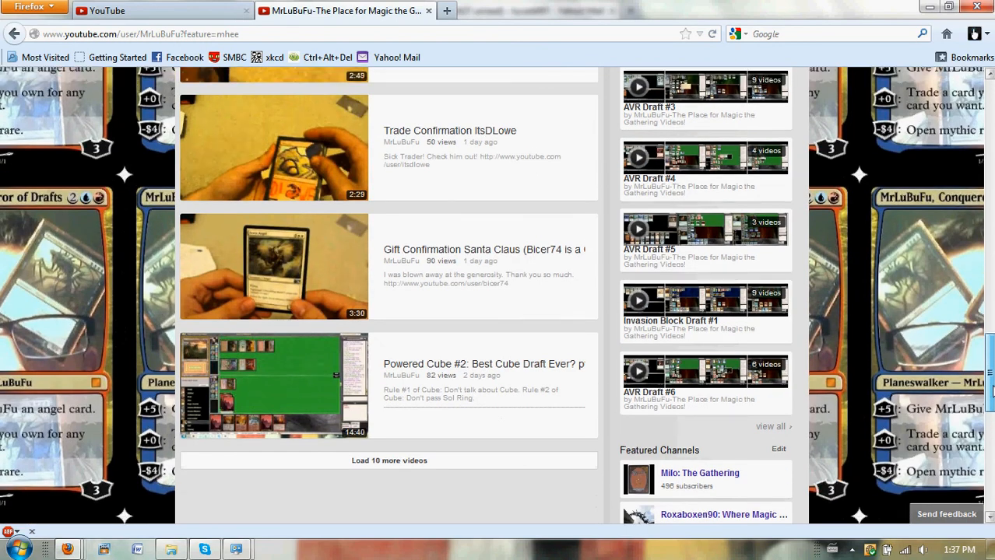